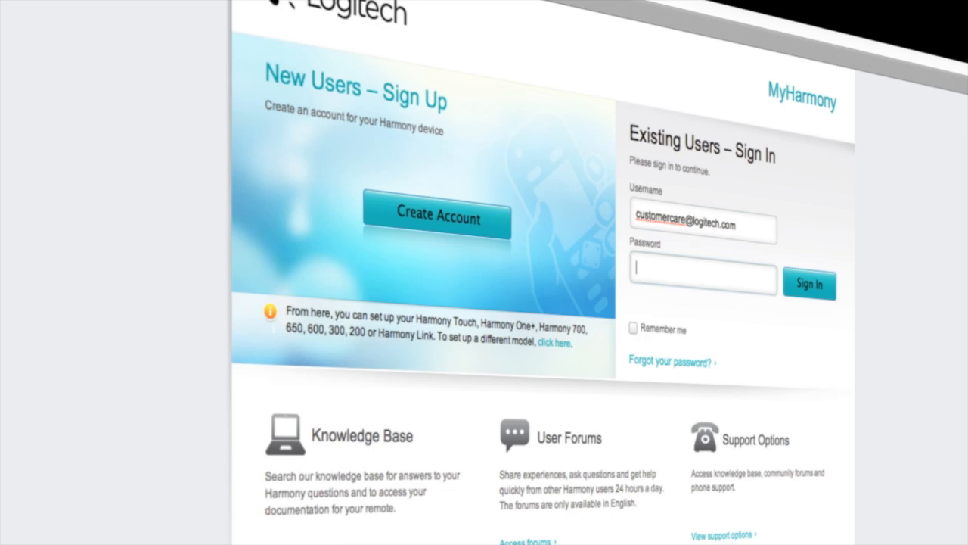
Step: Sign in to the Harmony Ultimate account with the existing user's password
{"action": "type", "text": "password"}
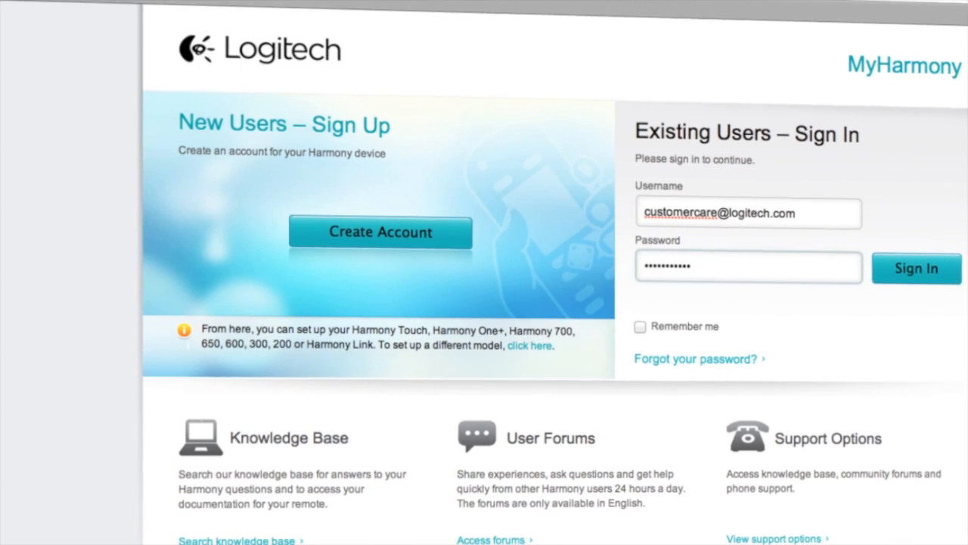
{"action": "left_click", "coordinate": [917, 268]}
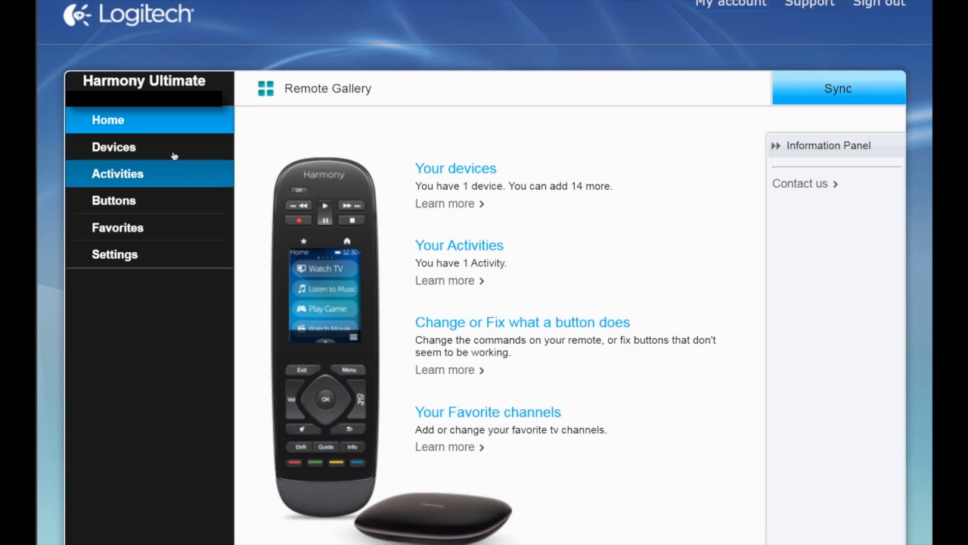
Step: Add a Sony 'playstation 3' device and confirm the database match
{"action": "left_click", "coordinate": [113, 147]}
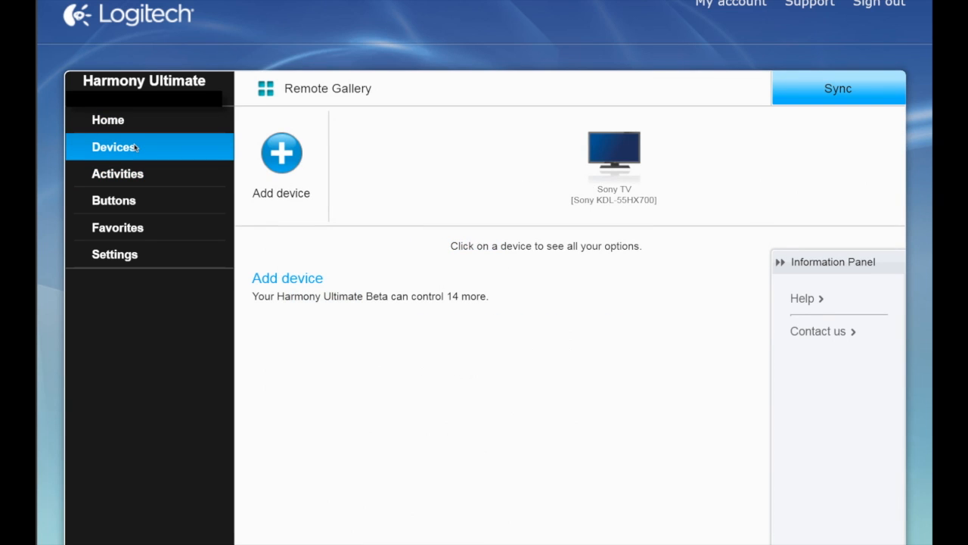
{"action": "left_click", "coordinate": [281, 153]}
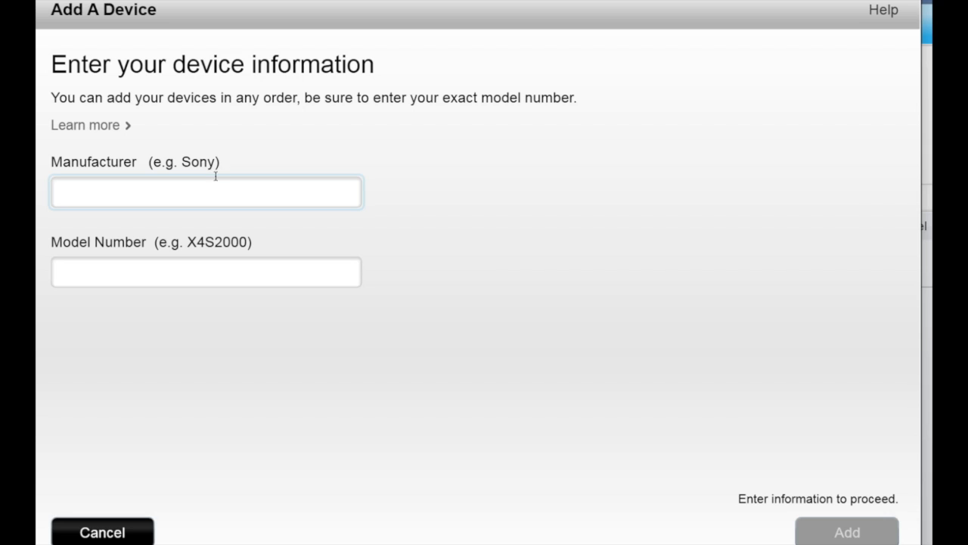
{"action": "type", "text": "sony"}
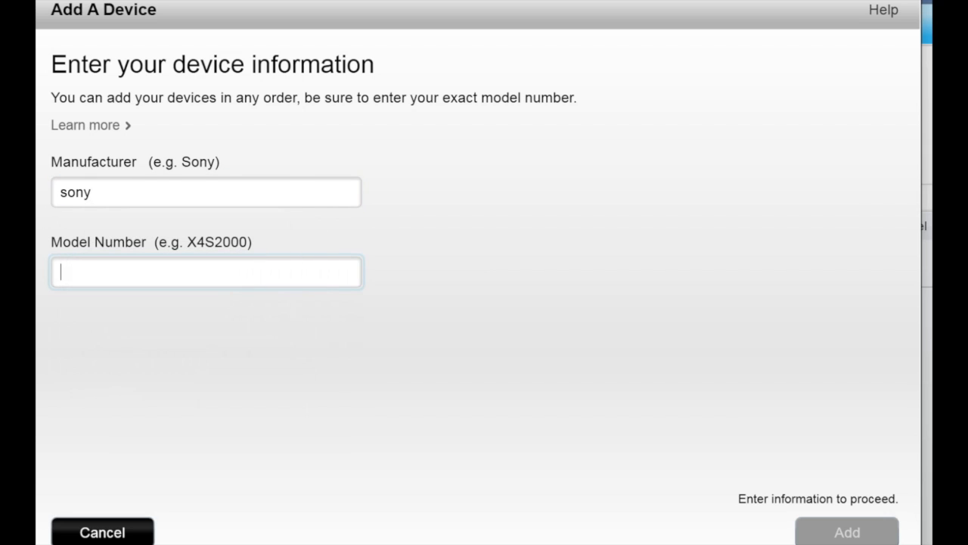
{"action": "type", "text": "playstation 3"}
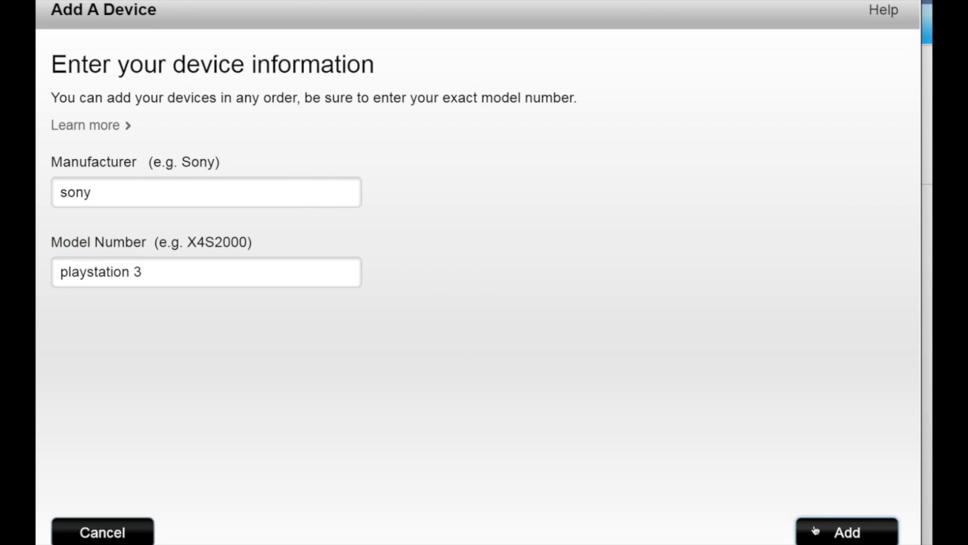
{"action": "left_click", "coordinate": [846, 537]}
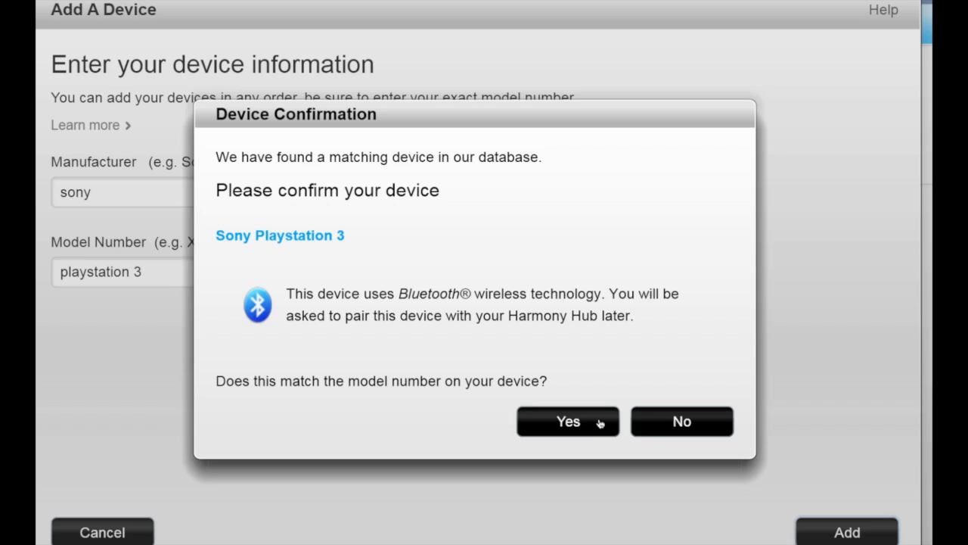
{"action": "left_click", "coordinate": [568, 421]}
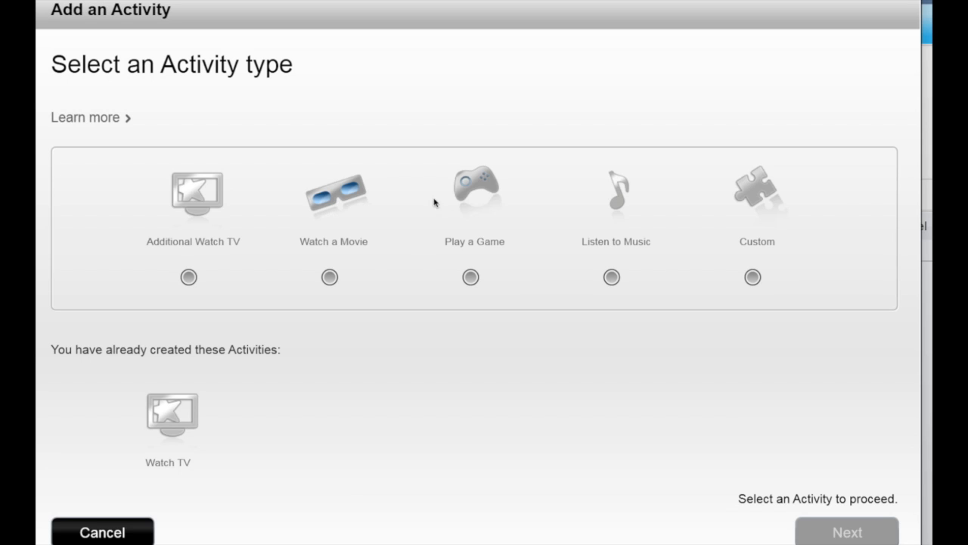
Step: Start a Play a Game activity named PS3 using the Sony TV and PS3
{"action": "left_click", "coordinate": [470, 277]}
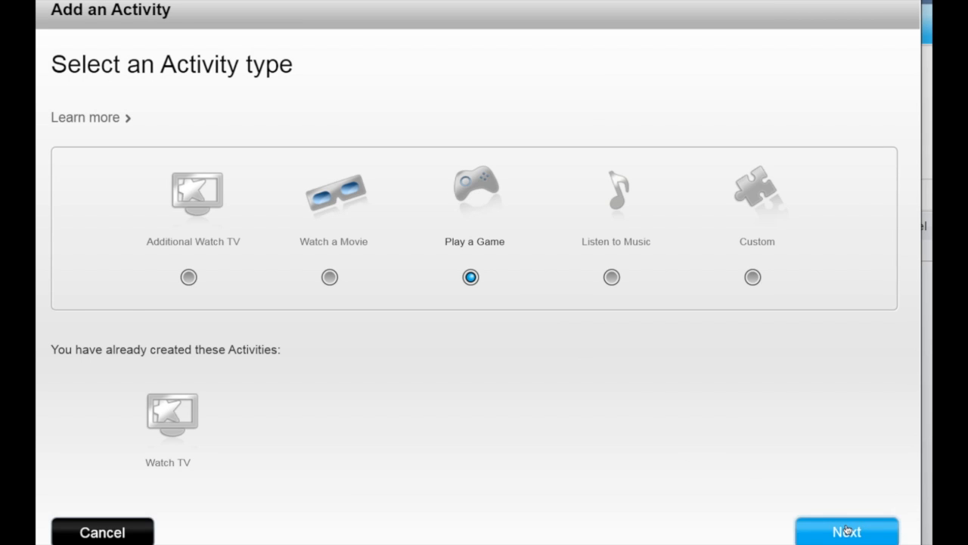
{"action": "left_click", "coordinate": [846, 531]}
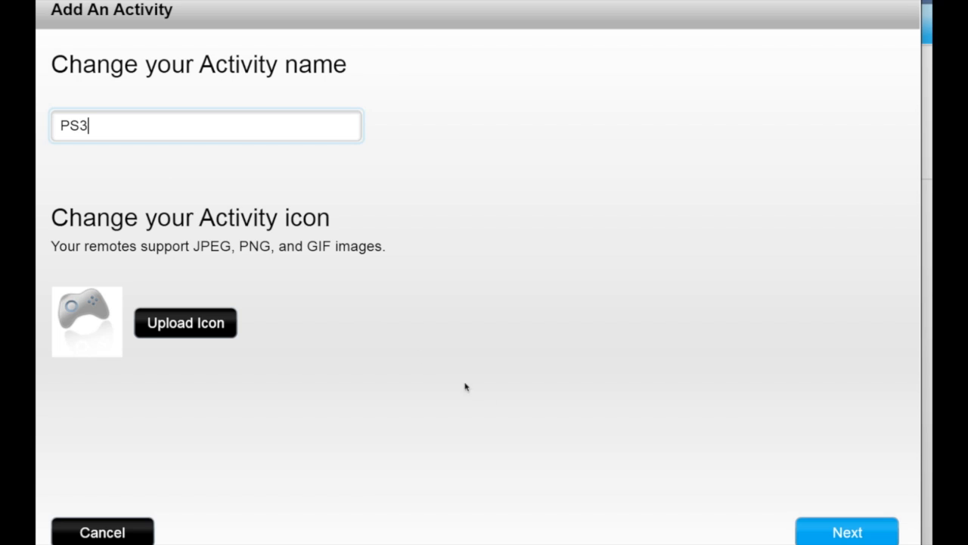
{"action": "left_click", "coordinate": [847, 531]}
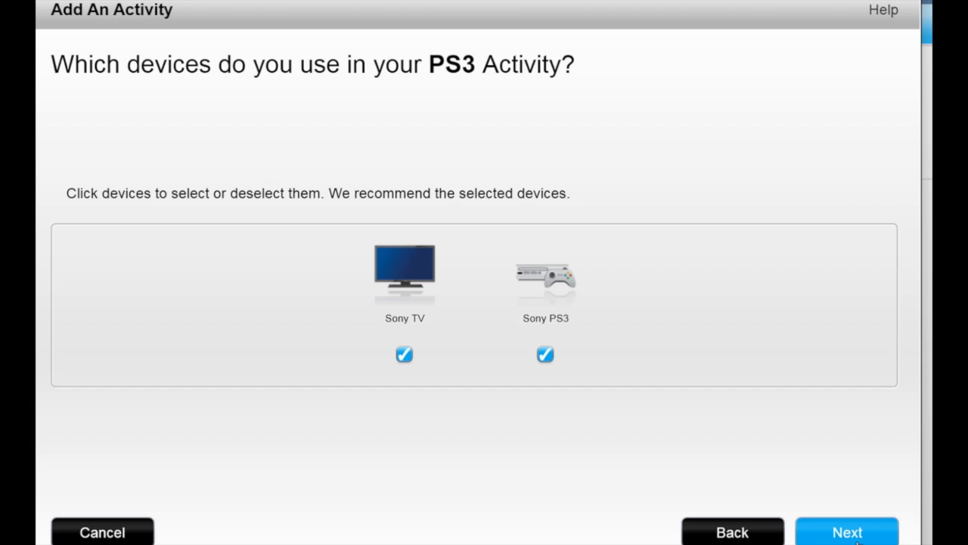
{"action": "left_click", "coordinate": [846, 533]}
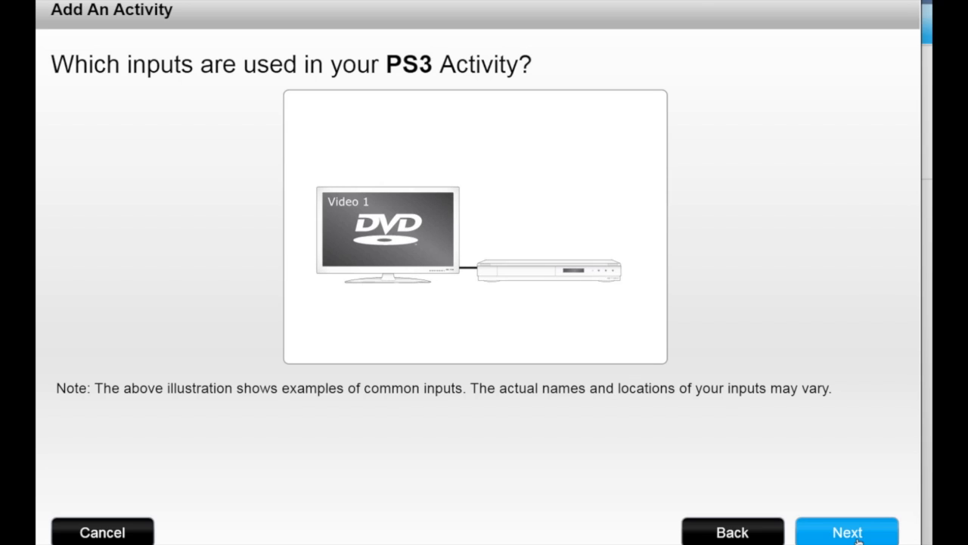
Step: Set the Sony TV input to HDMI 2 and finish the PS3 activity
{"action": "left_click", "coordinate": [855, 531]}
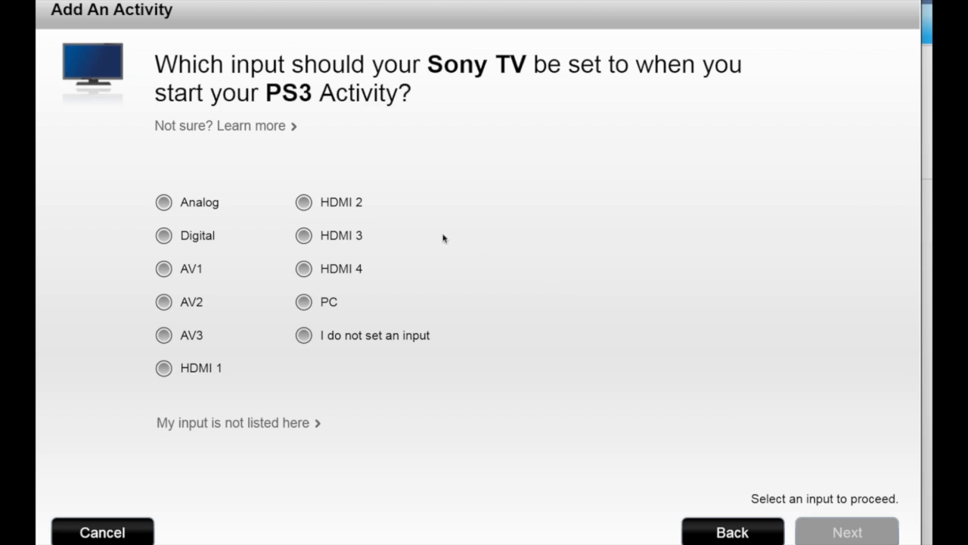
{"action": "left_click", "coordinate": [303, 202]}
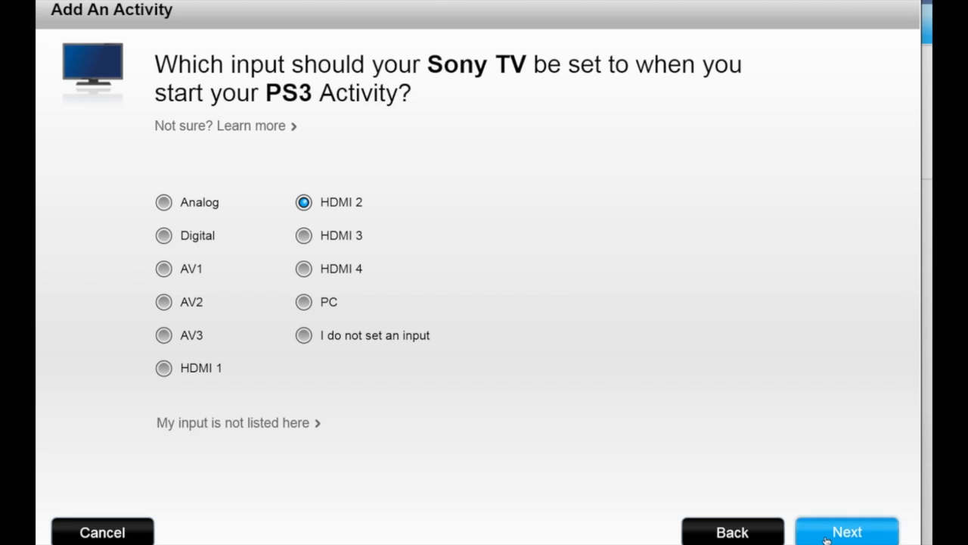
{"action": "left_click", "coordinate": [847, 532]}
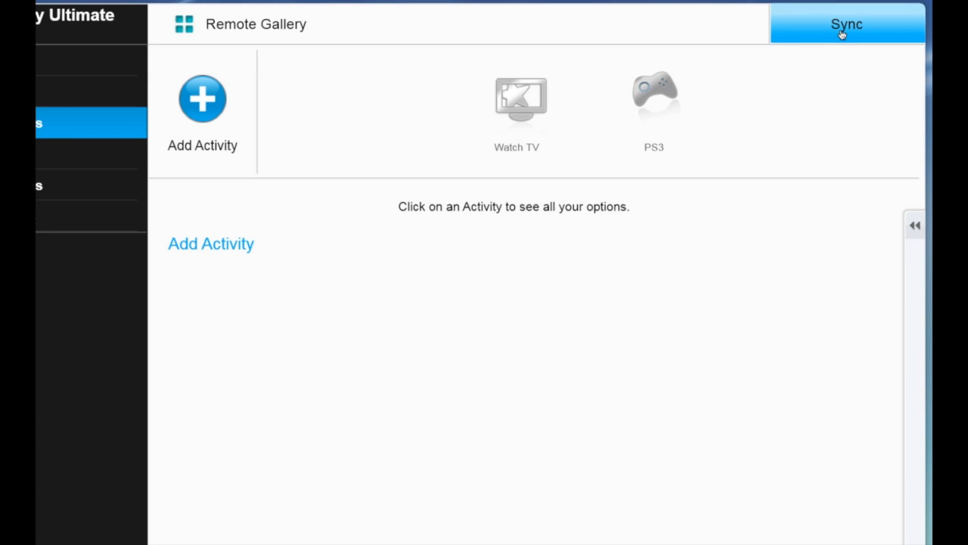
{"action": "mouse_move", "coordinate": [841, 34]}
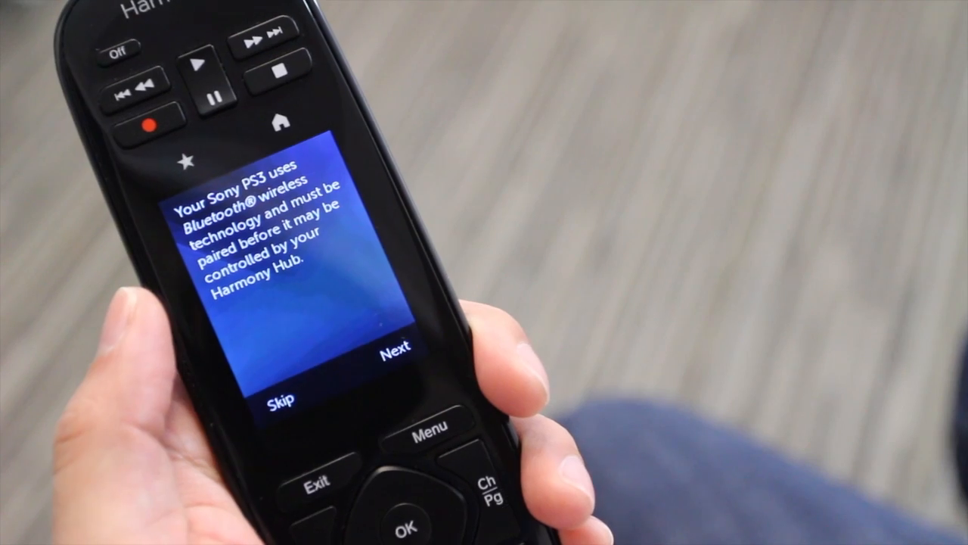
Step: Continue past the remote's Bluetooth notice to the PS3 pairing instructions
{"action": "left_click", "coordinate": [391, 370]}
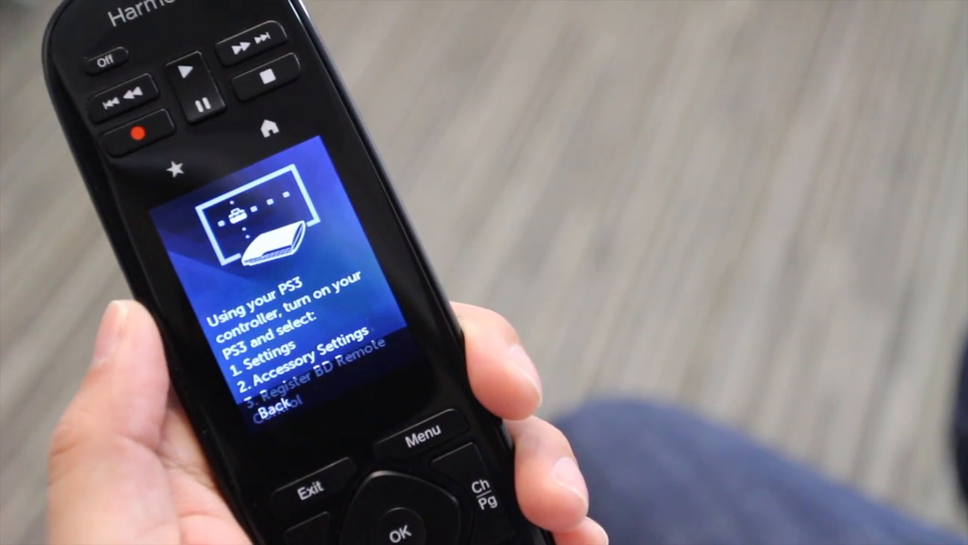